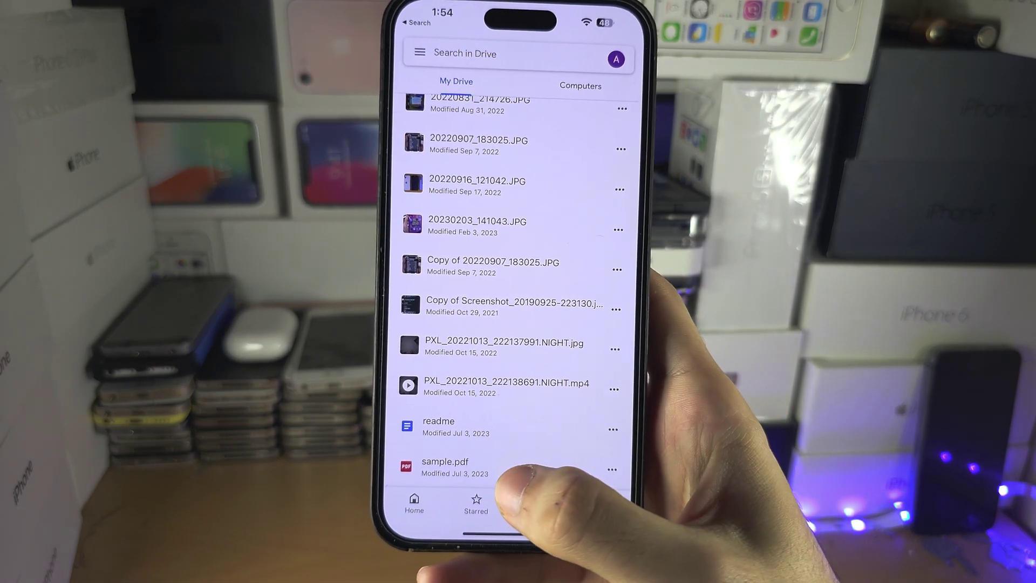
Open sample.pdf from My Drive in the Google Drive viewer
left_click(444, 462)
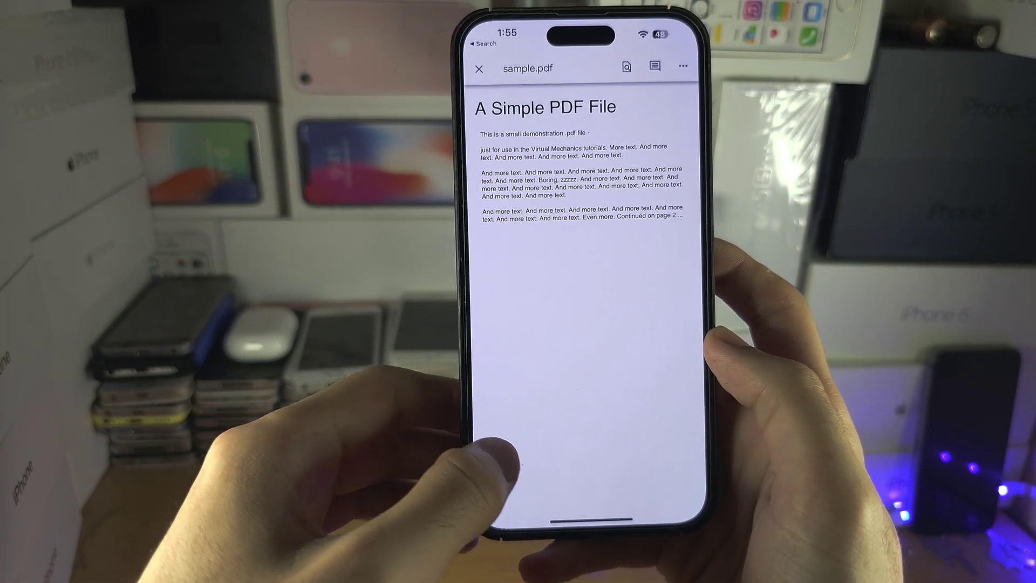
Swipe through the Home Screen to reach and launch the Translate app
scroll("down", 3)
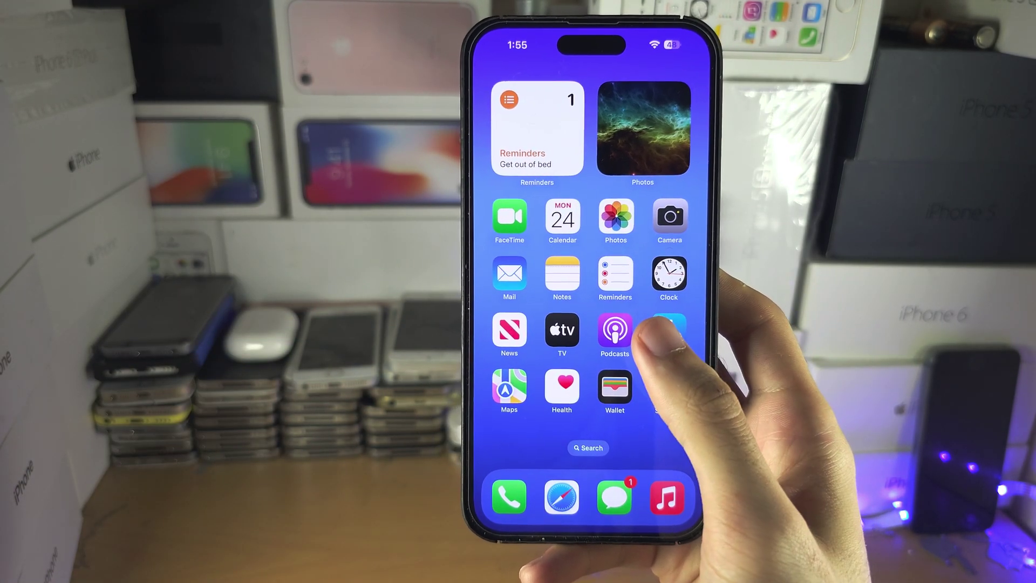
scroll("left", 3)
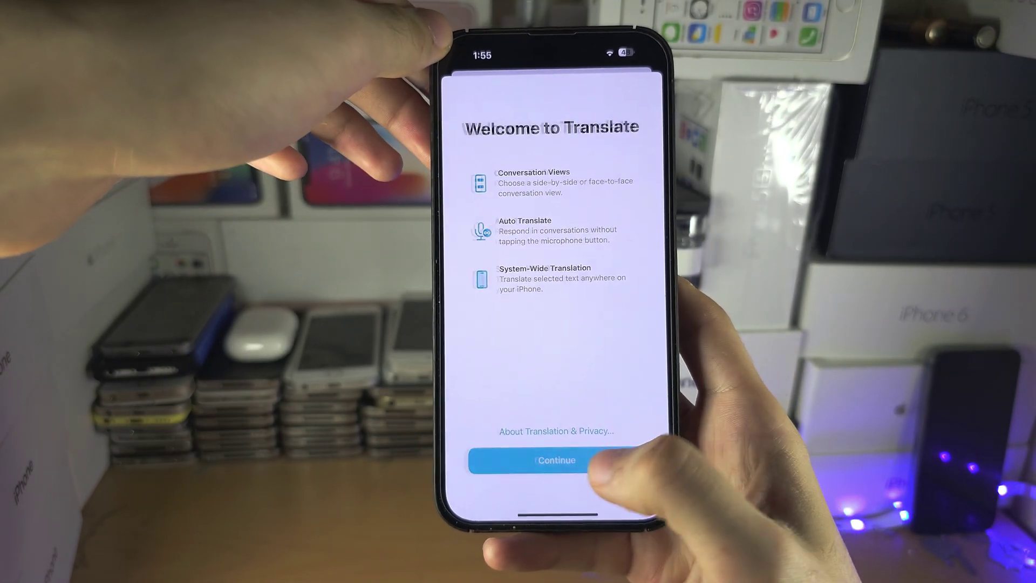
Dismiss the Translate welcome screen and translate the PDF screenshot into Spanish
left_click(557, 460)
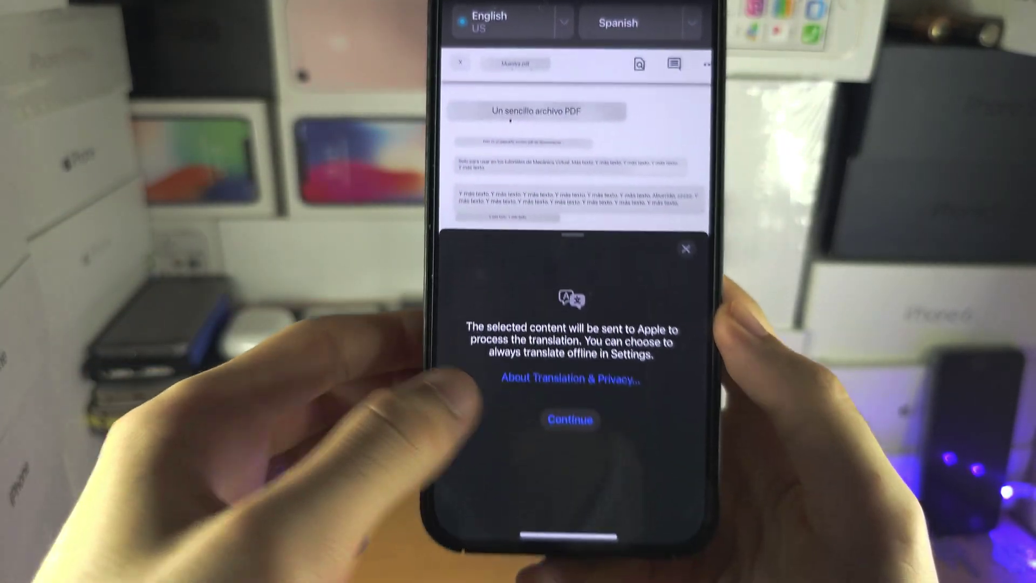
Accept the translation privacy notice, then find Google Translate in the App Store
left_click(571, 420)
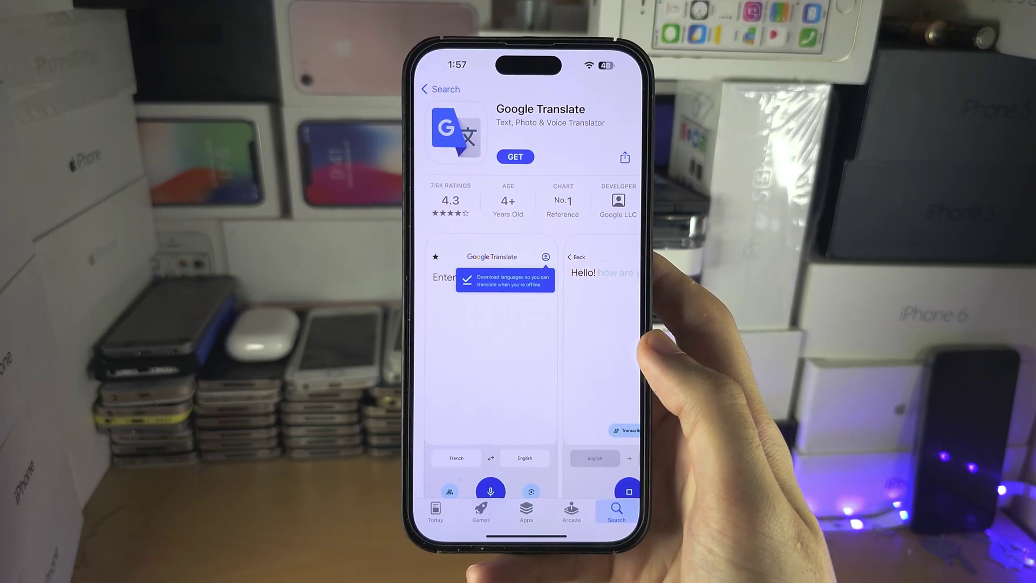
scroll("down", 3)
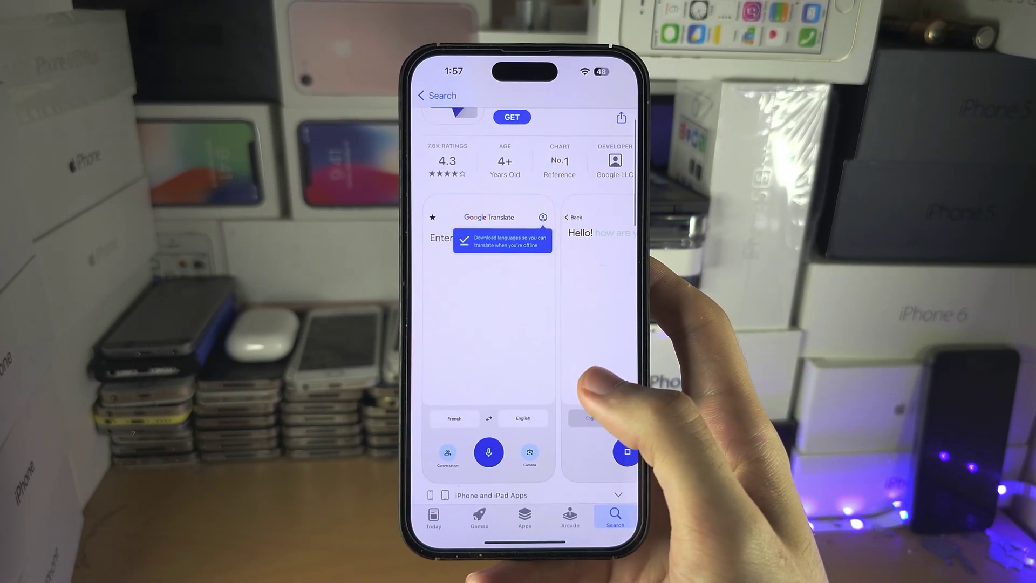